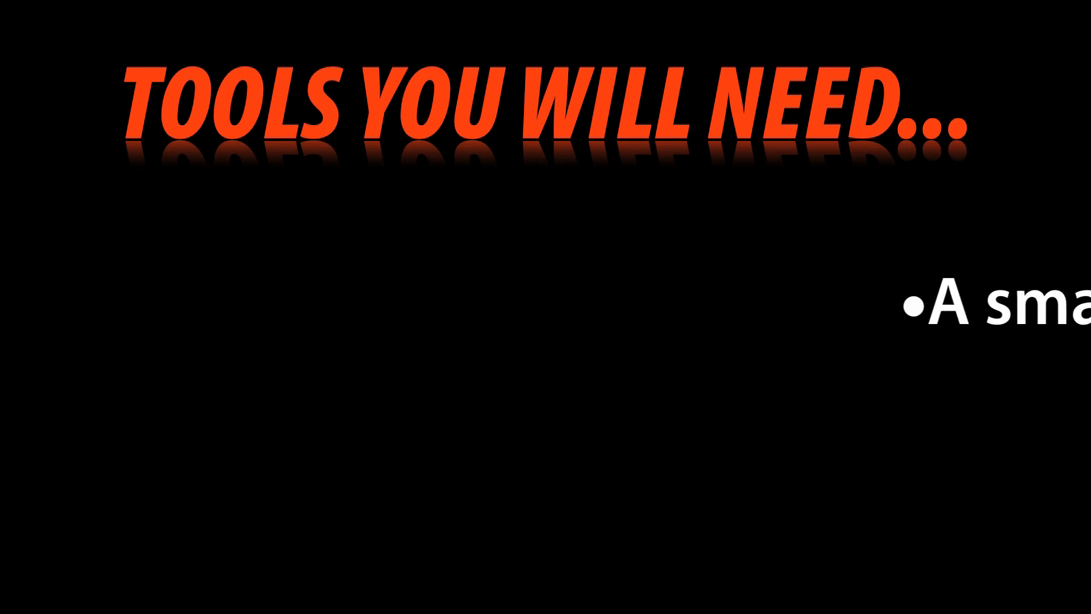
pyautogui.press('right')
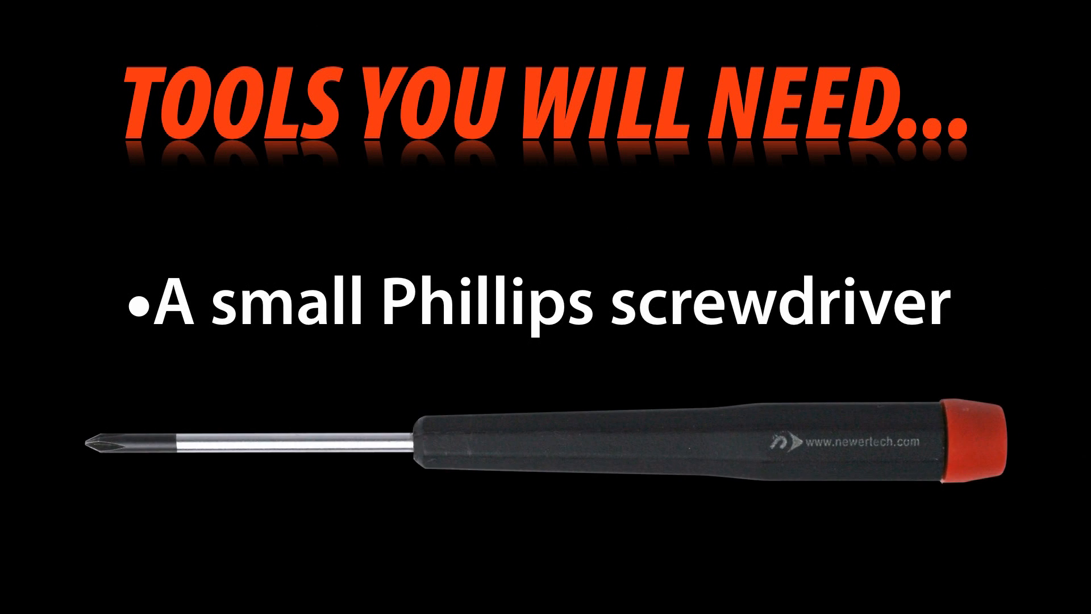